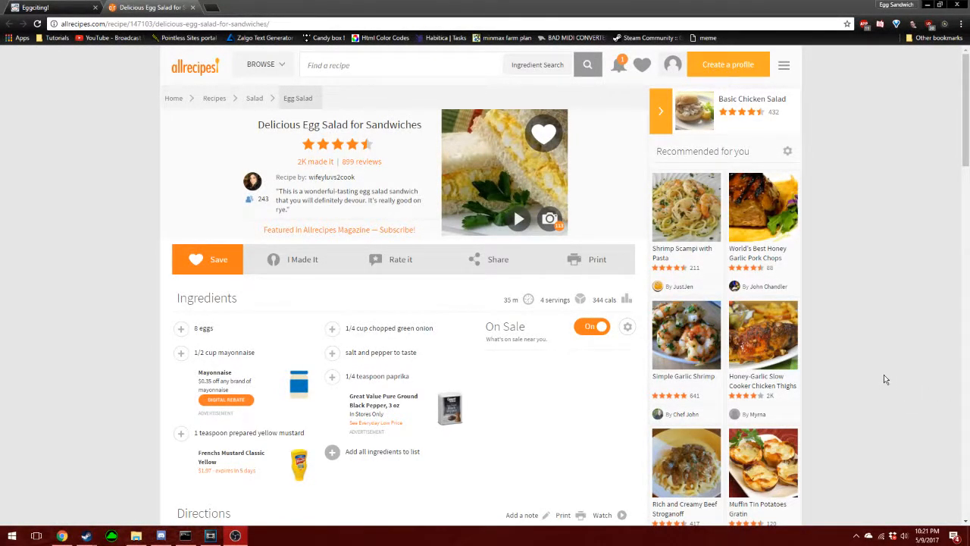
- Scroll the egg salad recipe to show the Ingredients list with the Directions heading below
triple_click(340, 124)
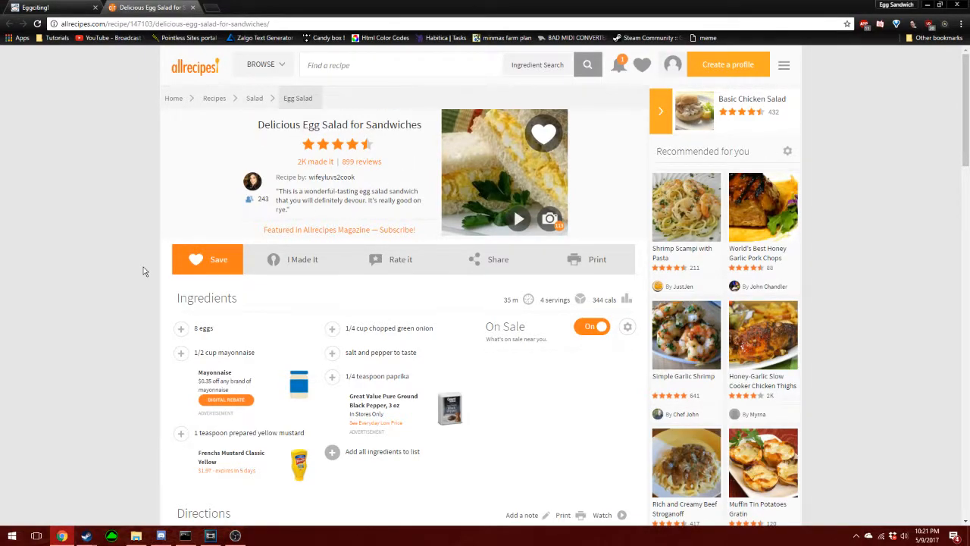
scroll(down, 3)
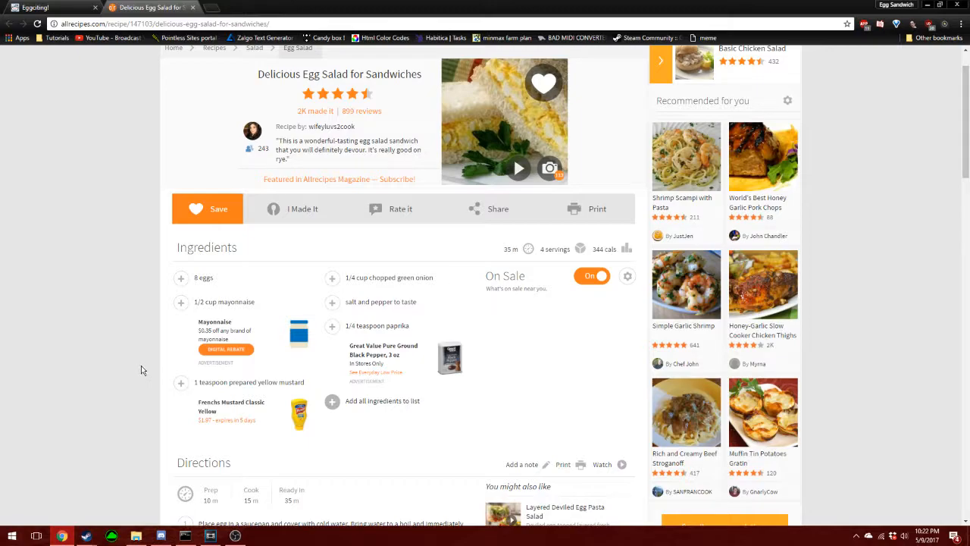
mouse_move(118, 373)
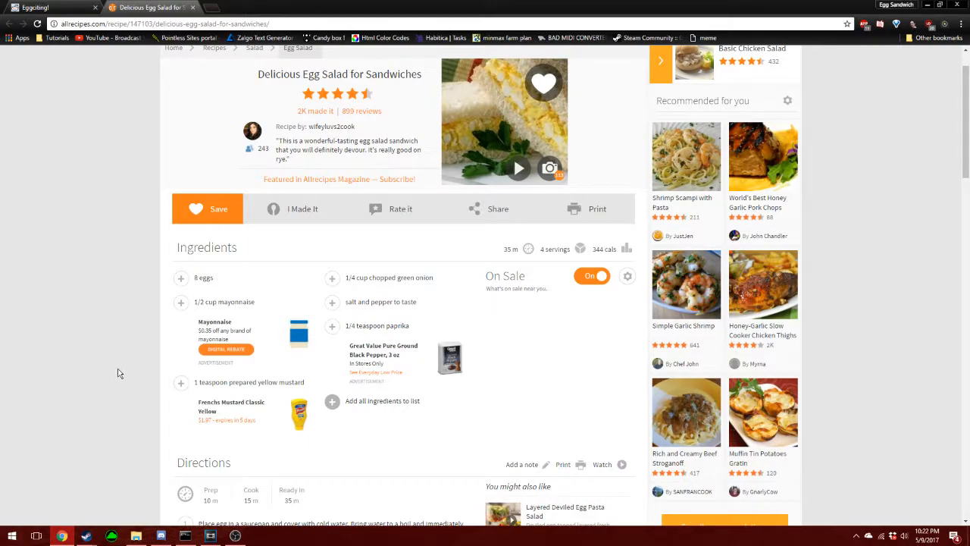
mouse_move(452, 269)
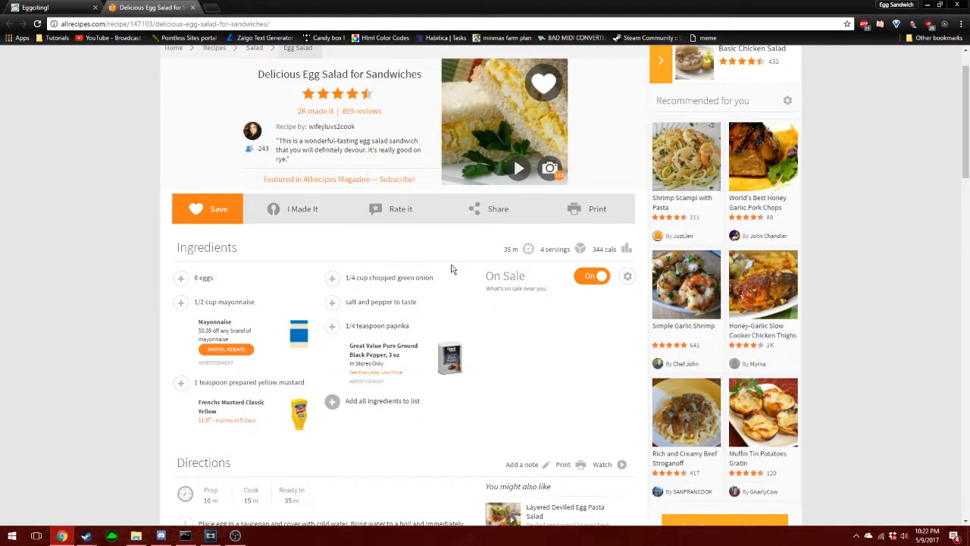
mouse_move(522, 371)
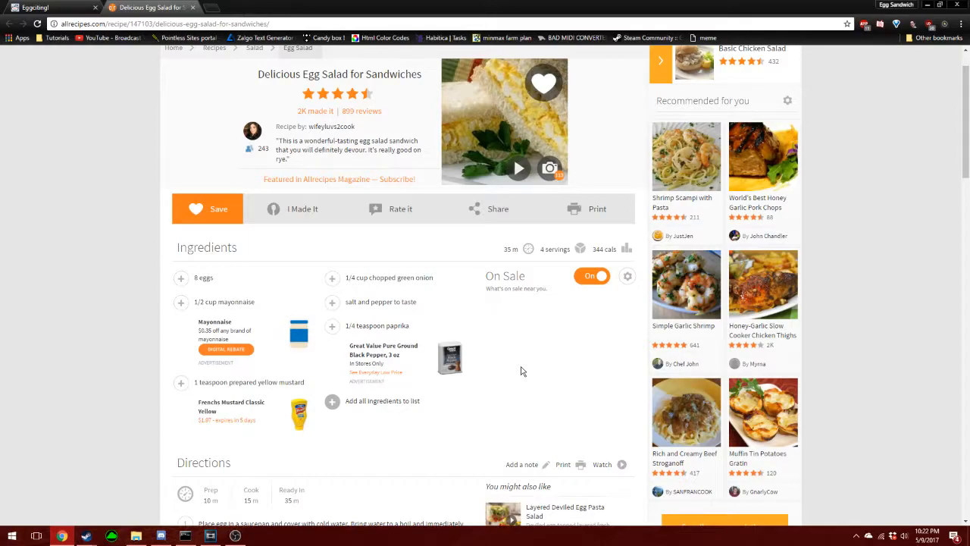
mouse_move(497, 391)
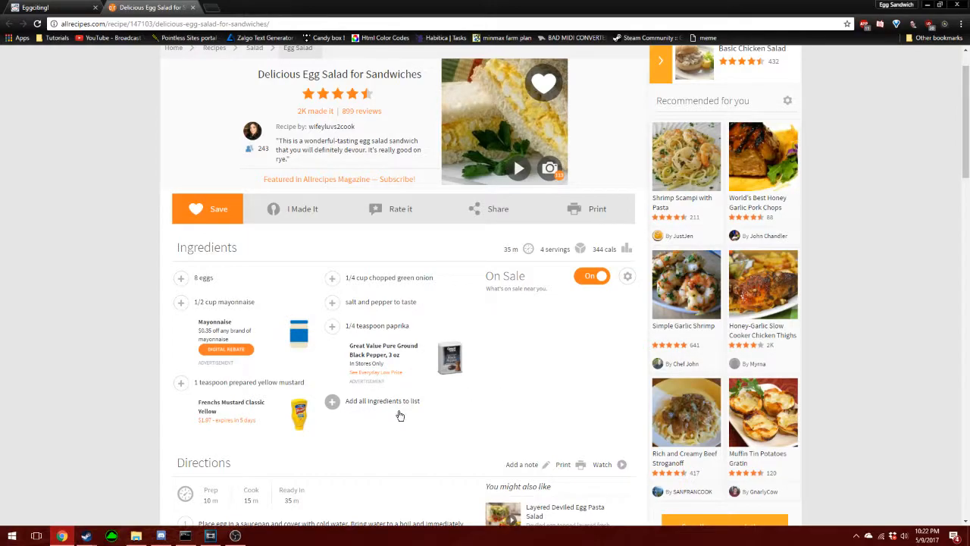
- Scroll down to the two direction steps, share section and similar recipes row
scroll(down, 3)
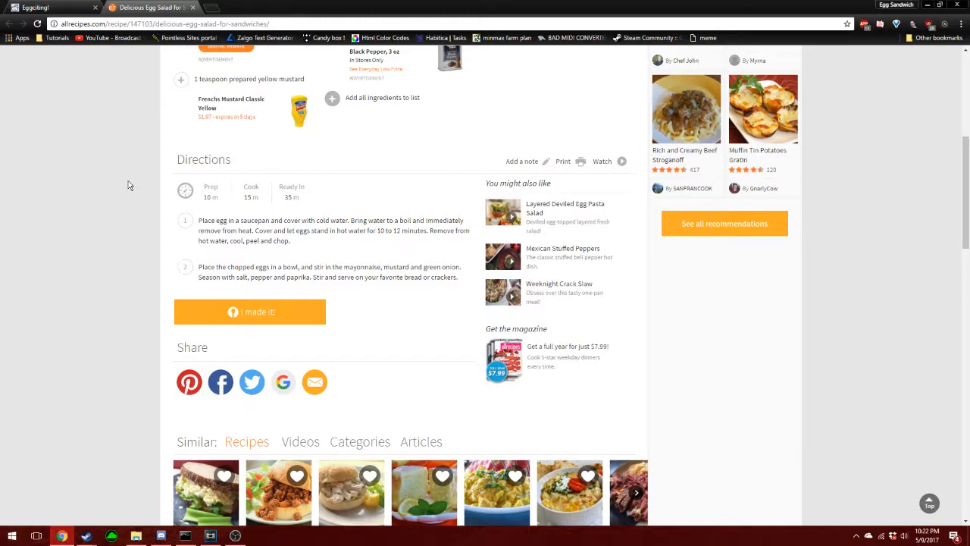
- Scroll down to the Reviews section showing helpful positive/critical and individual reader reviews
scroll(down, 3)
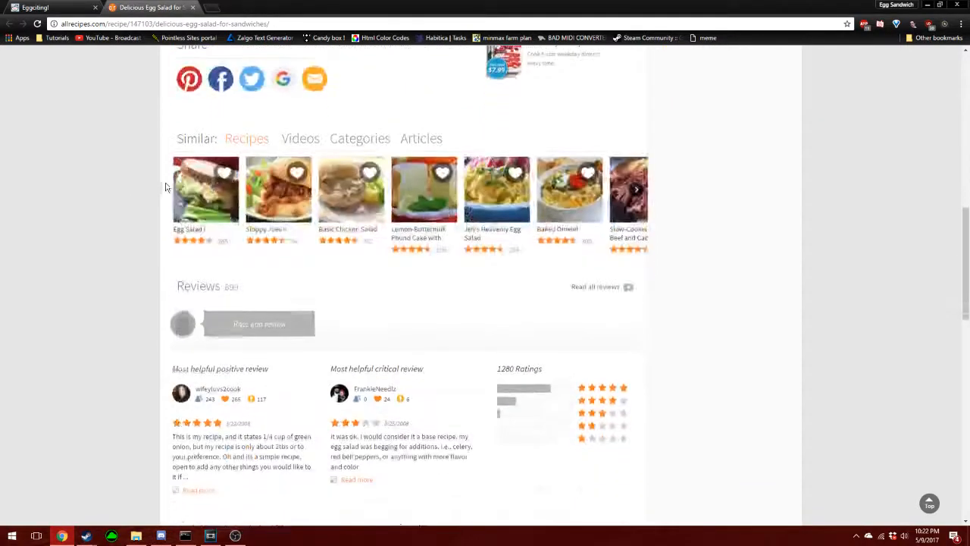
scroll(down, 3)
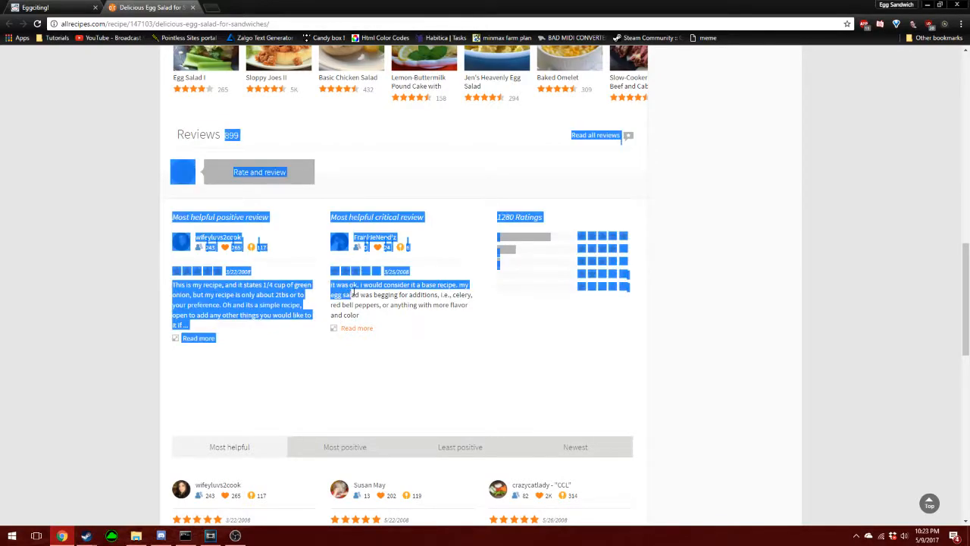
scroll(down, 3)
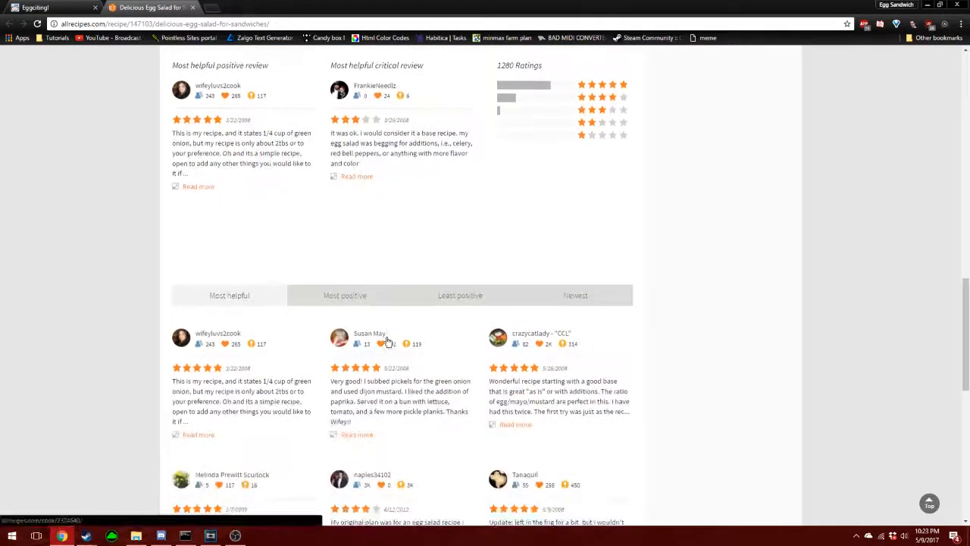